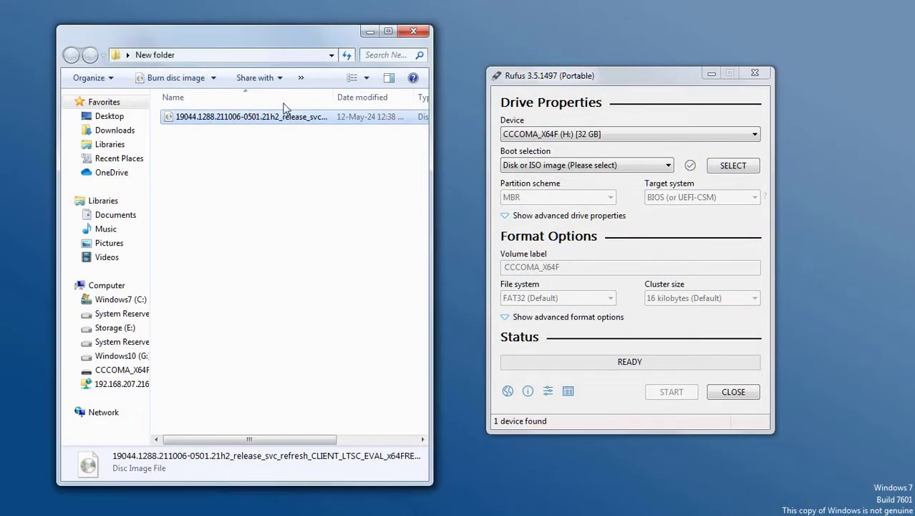
- Load the Windows 10 LTSC ISO into Rufus as the boot image
click(261, 159)
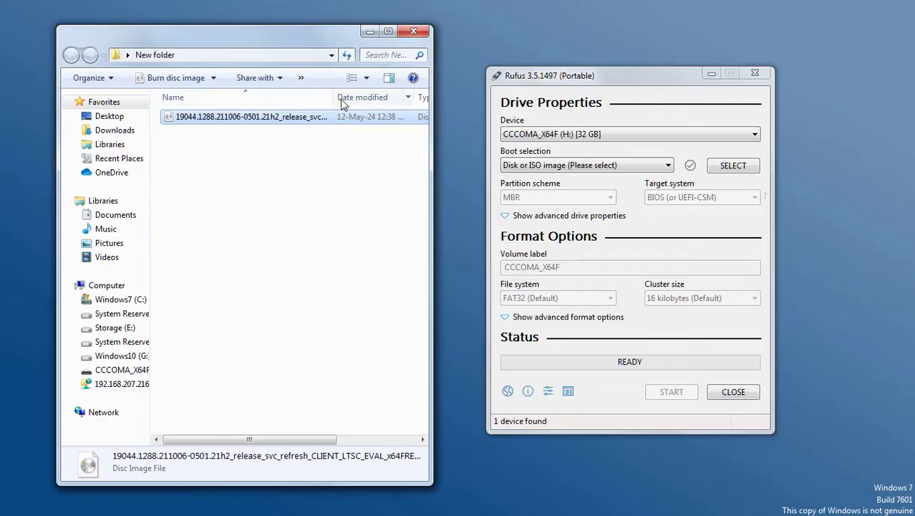
click(263, 177)
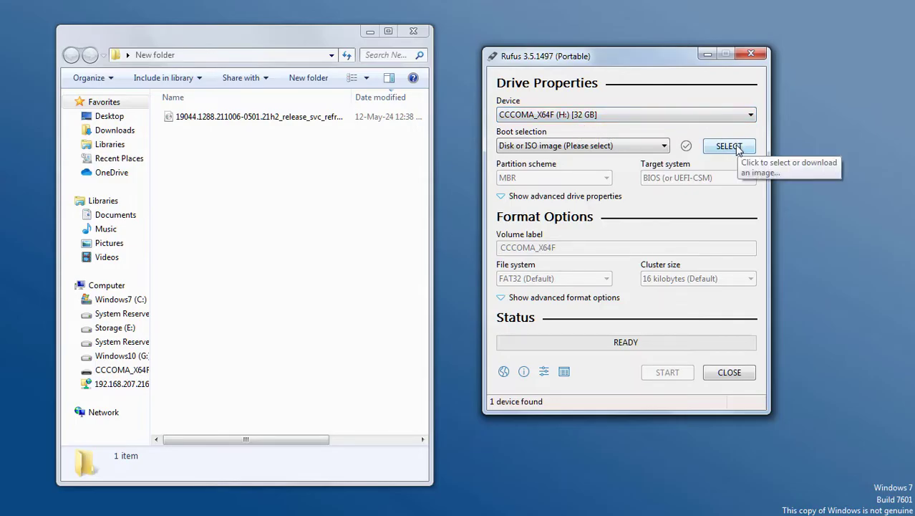
click(730, 146)
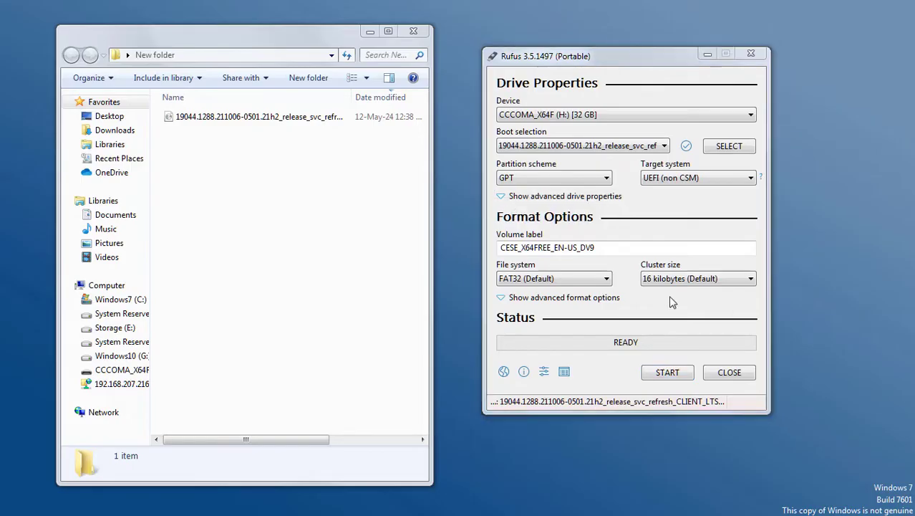
- Start writing the bootable USB and confirm erasing all data on the drive
click(668, 372)
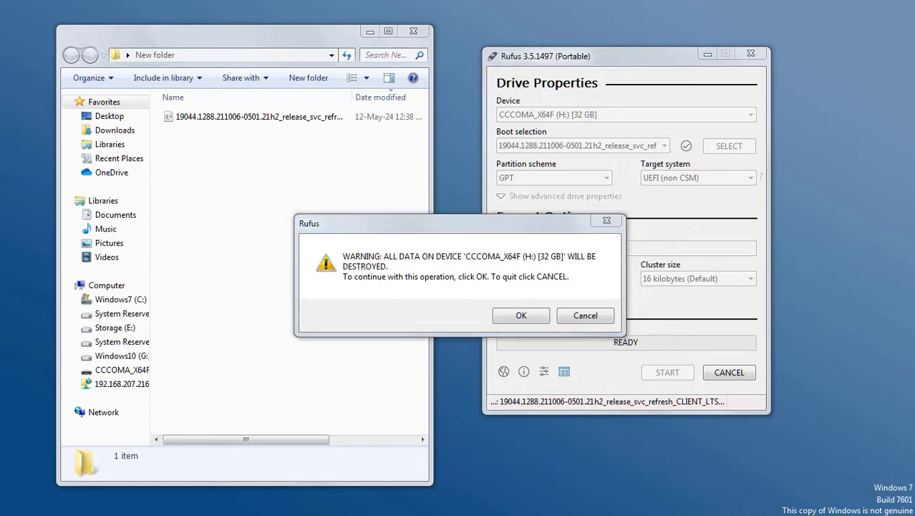
mouse_move(387, 307)
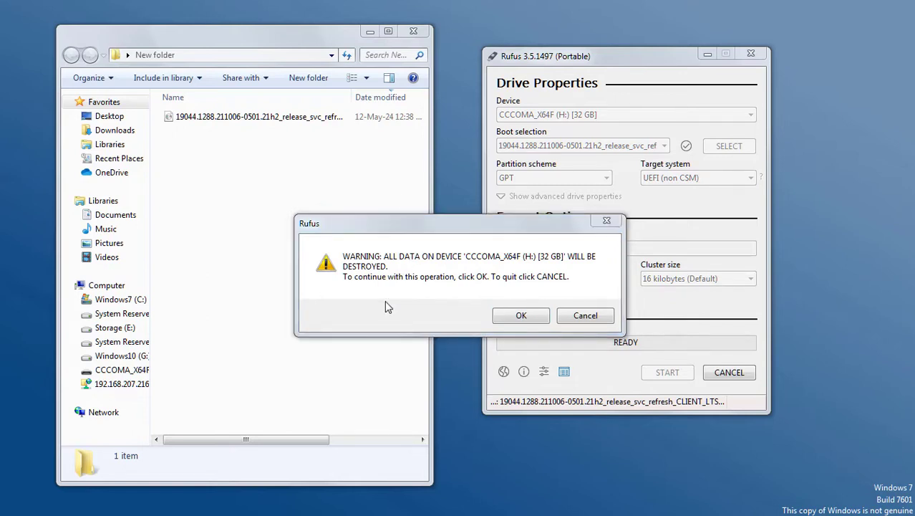
click(521, 315)
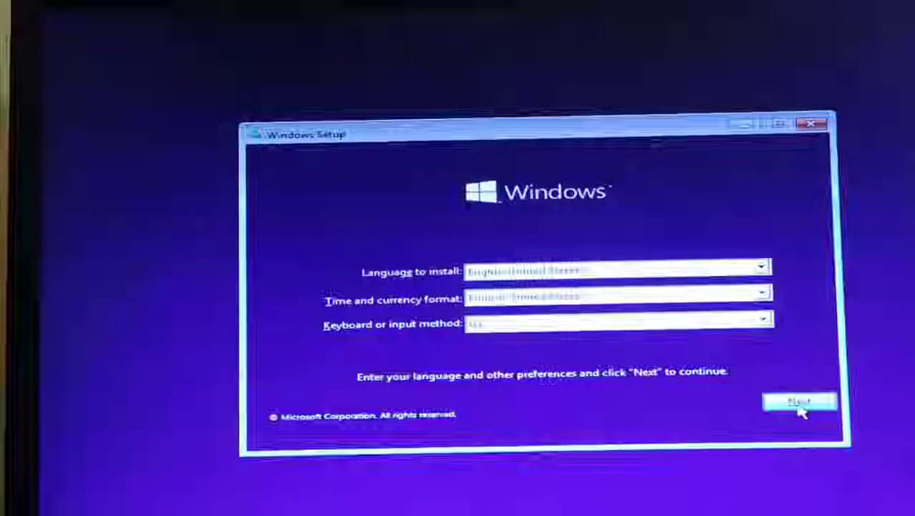
- Accept language preferences, begin installation and choose Windows 10 Enterprise LTSC Evaluation
click(800, 401)
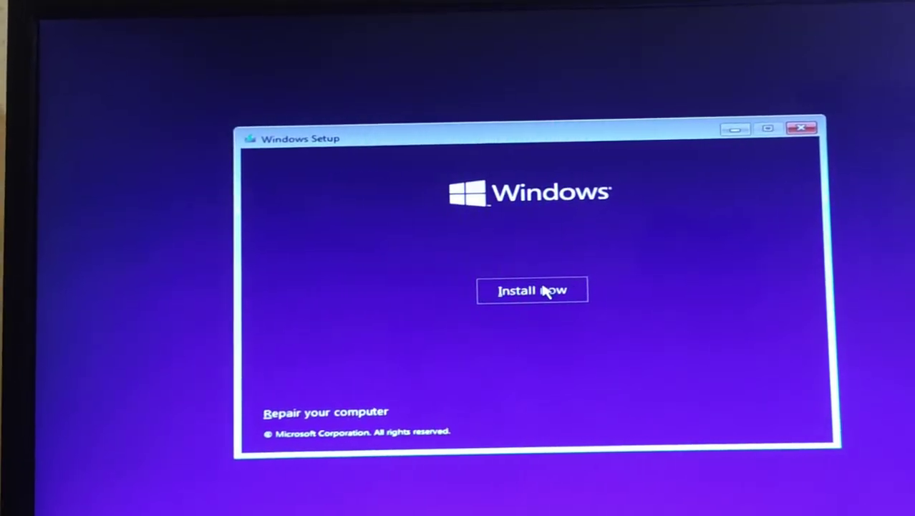
click(531, 290)
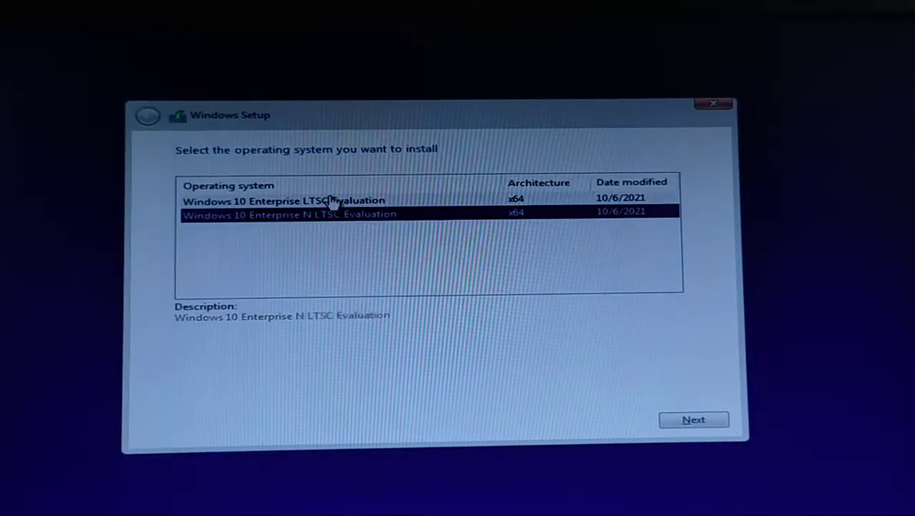
click(694, 419)
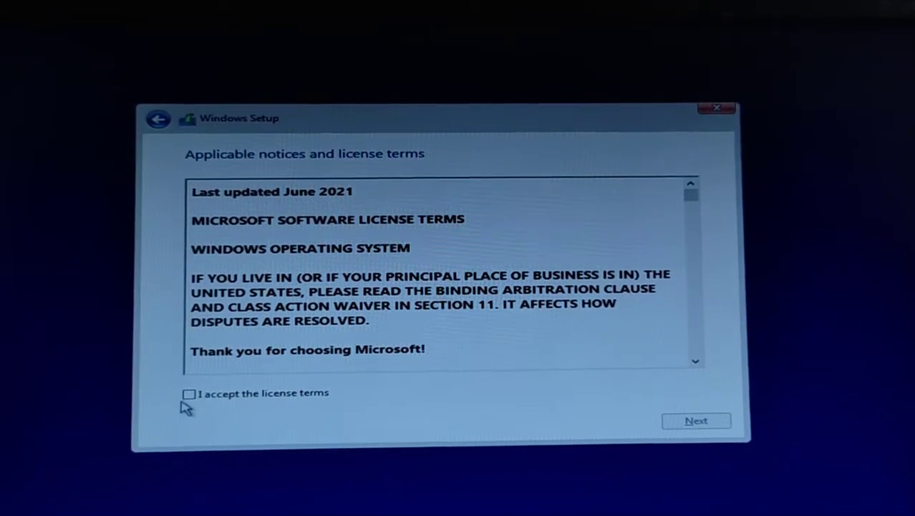
- Accept the license terms and continue to the install-location screen
click(191, 392)
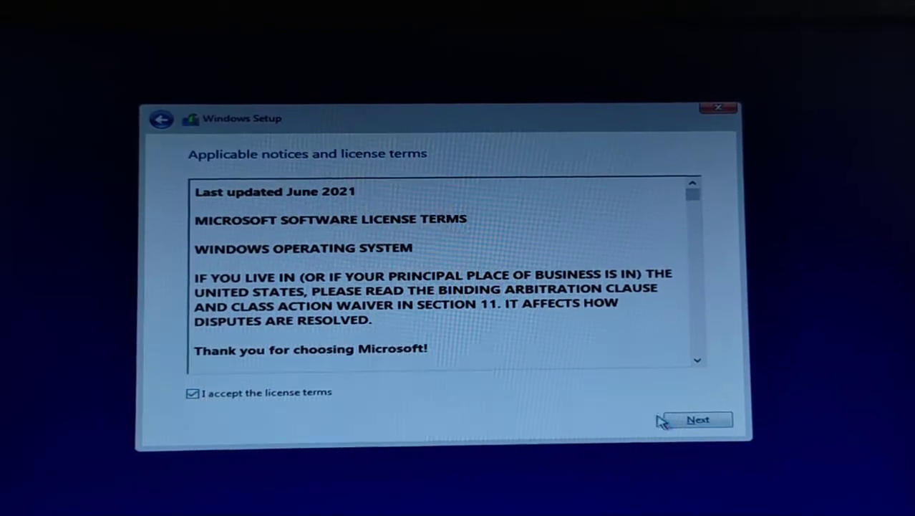
click(696, 418)
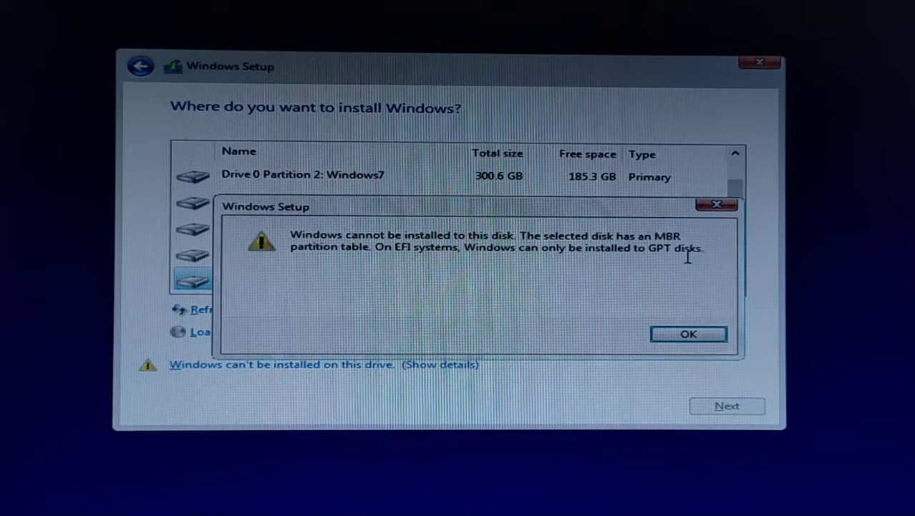
- Dismiss the error that Windows can't install on Drive 1 because it uses MBR
click(688, 333)
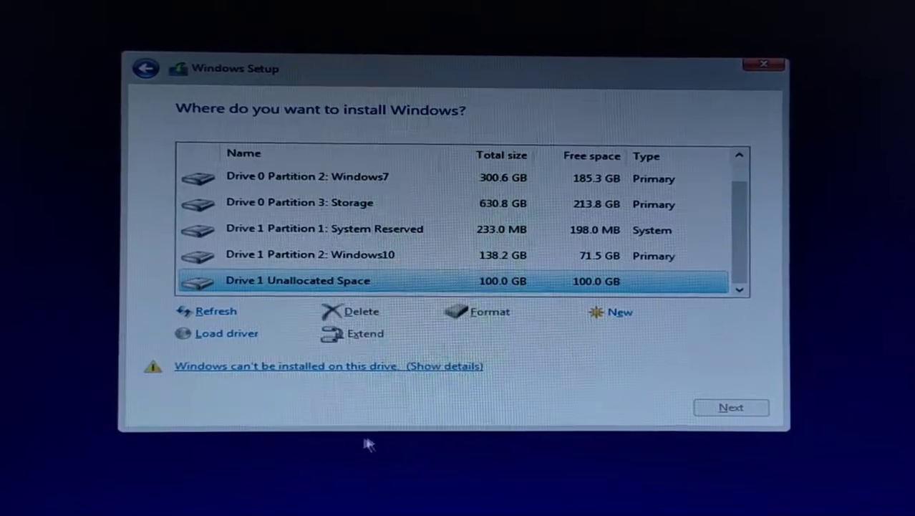
mouse_move(361, 447)
text(d)
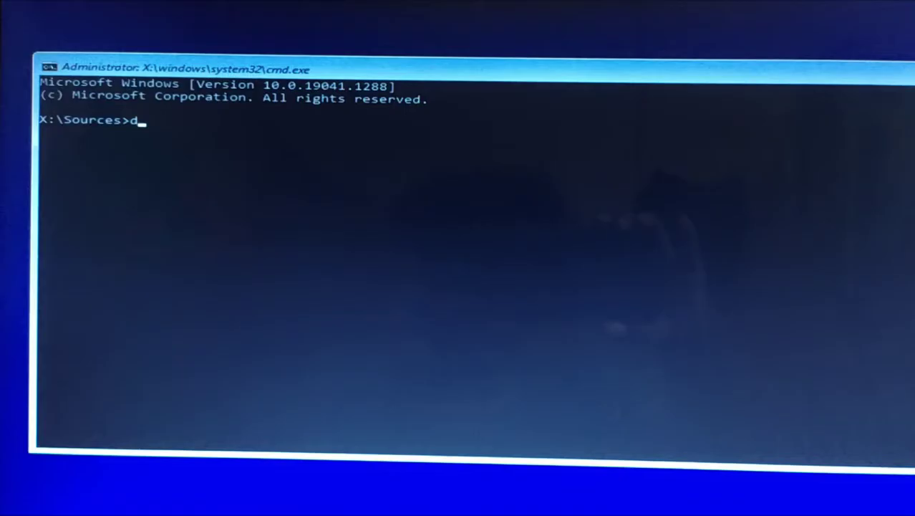
- Run diskpart, list the disks and select disk 1 (238 GB)
text(is)
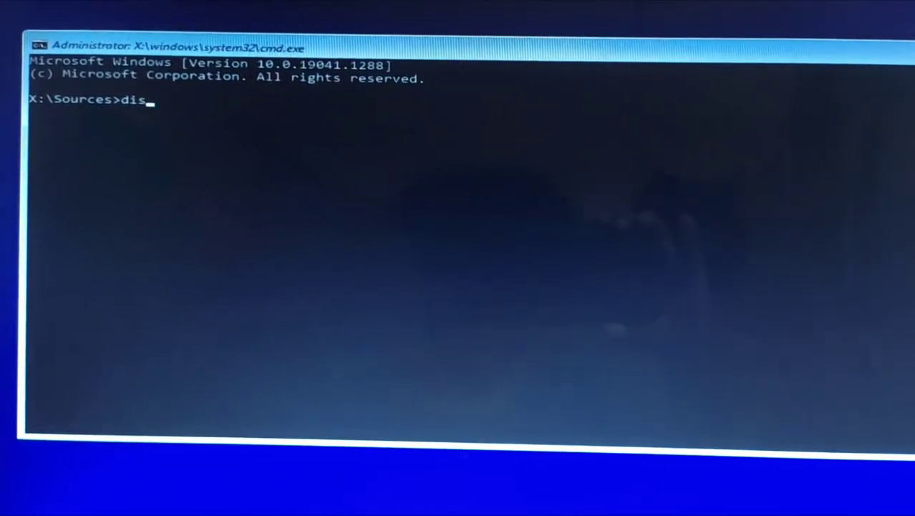
text(k)
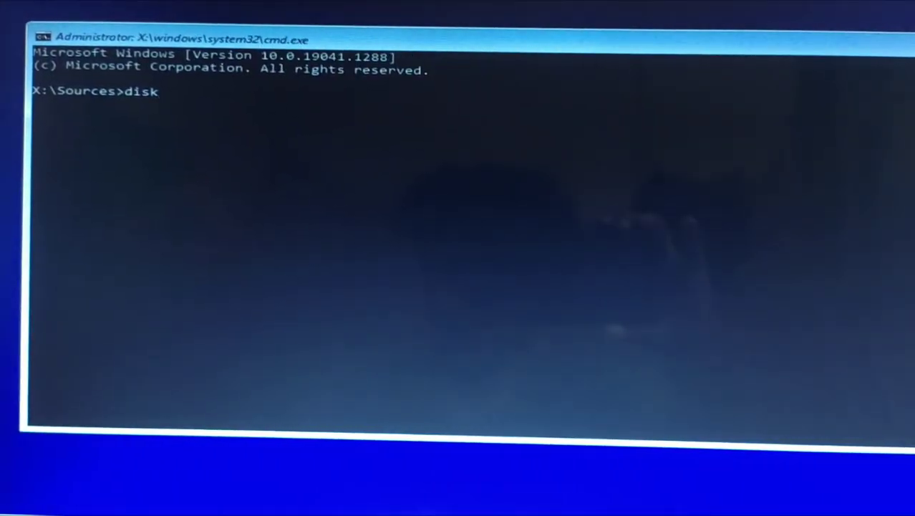
text(part)
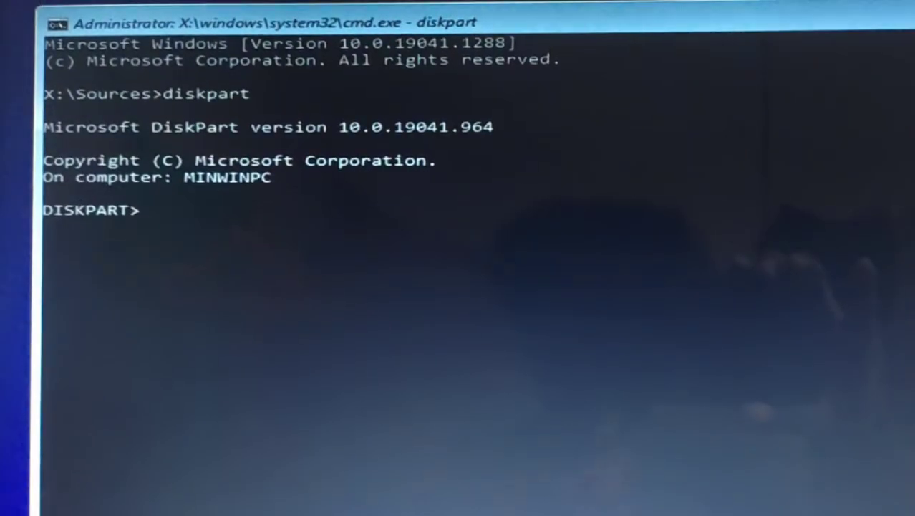
text(list disk)
text(se)
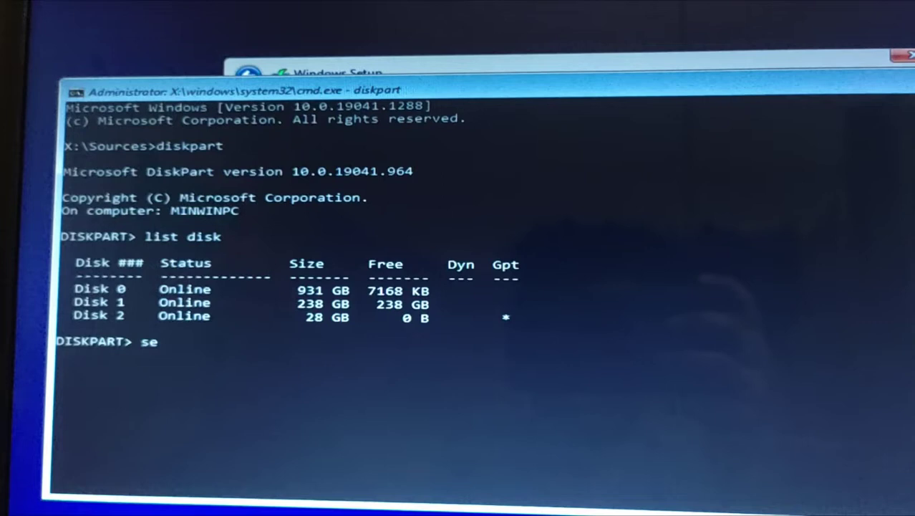
text(lect)
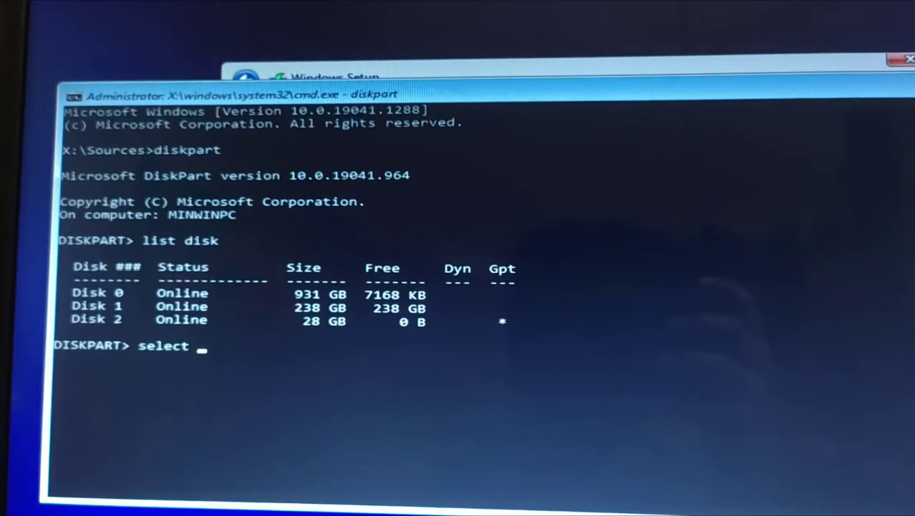
text(disk 1)
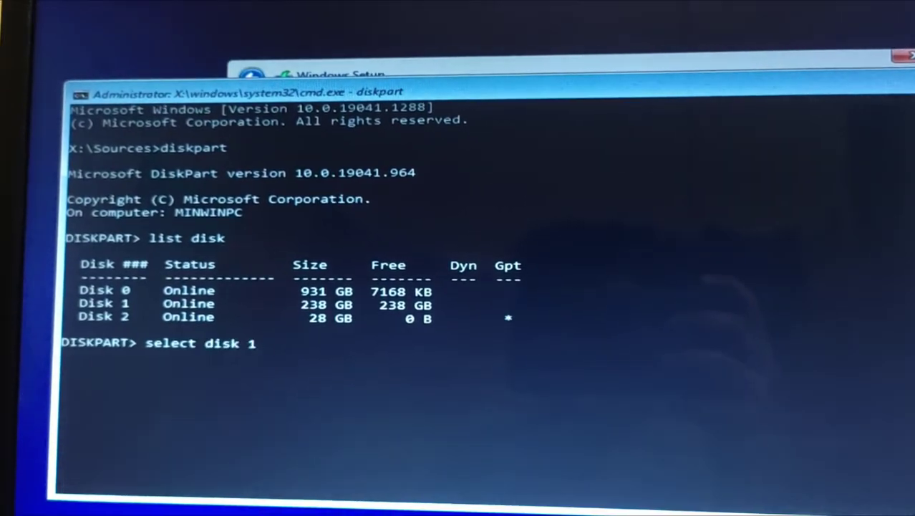
- Clean disk 1 of all partitions and exit diskpart
text(clean)
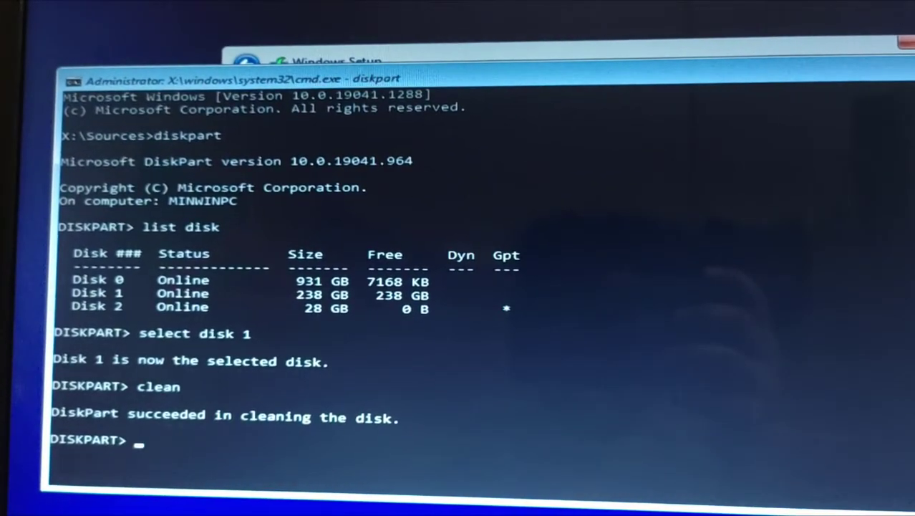
text(e)
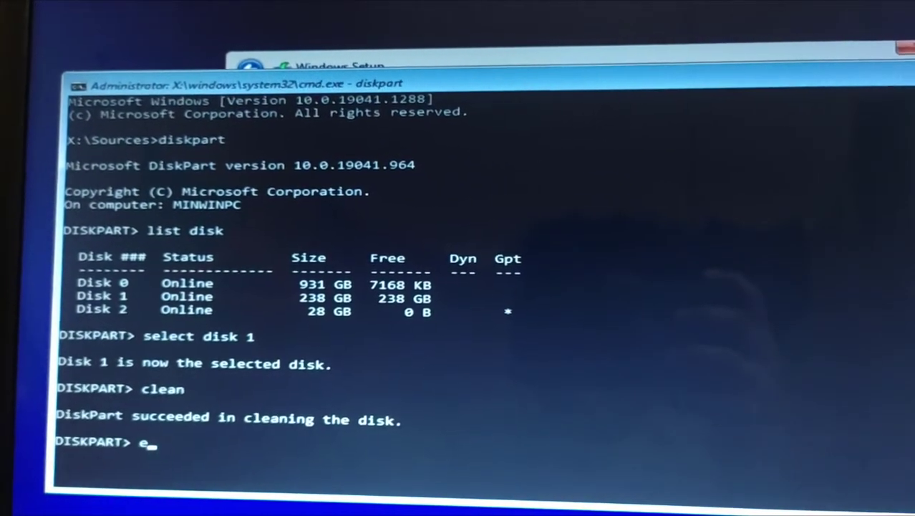
text(xit)
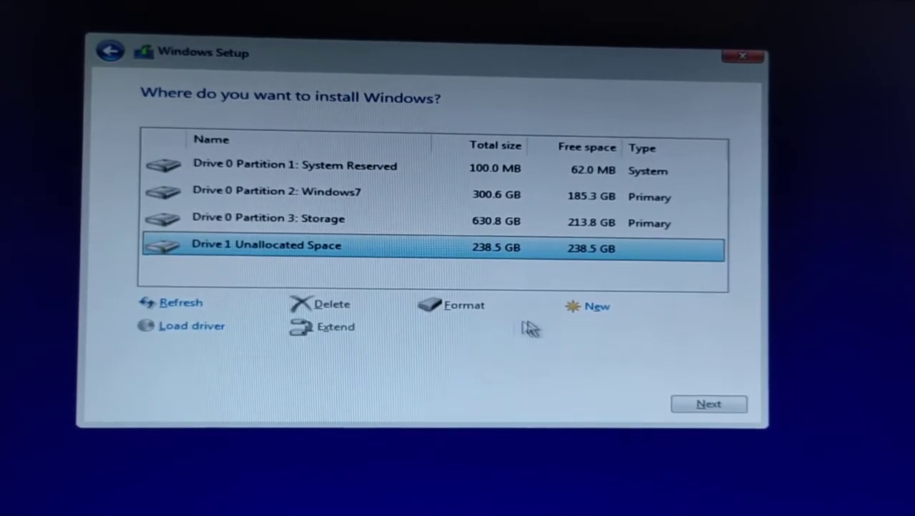
- Install Windows onto Drive 1's 238.5 GB of unallocated space
click(707, 404)
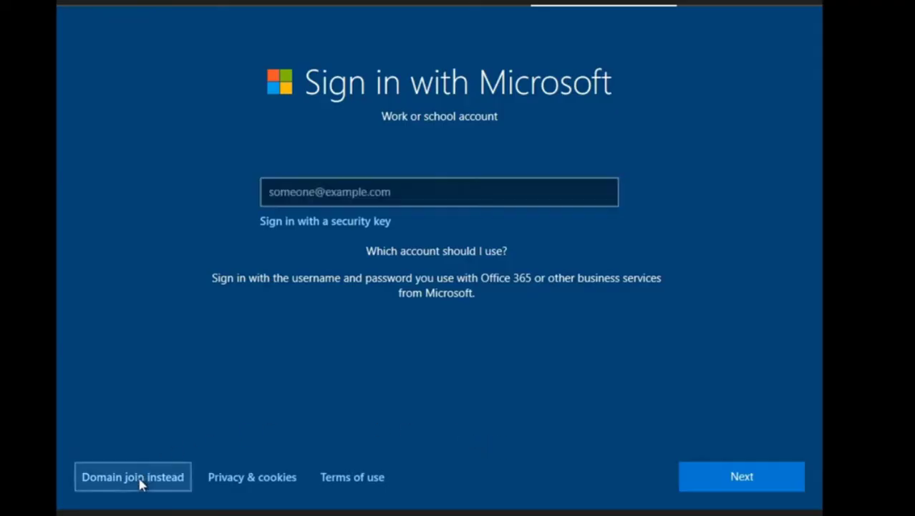
- Skip Microsoft account sign-in via domain join, accept default privacy settings and reach the desktop Start menu
click(742, 475)
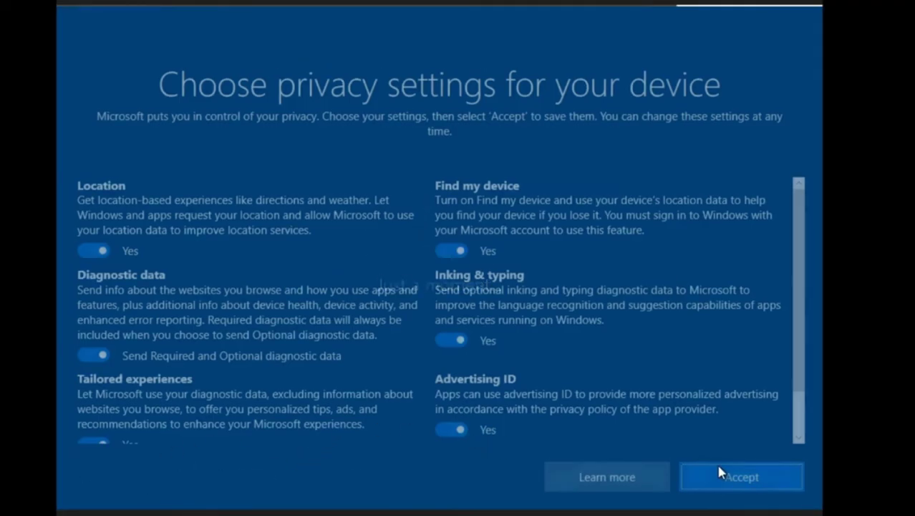
click(742, 476)
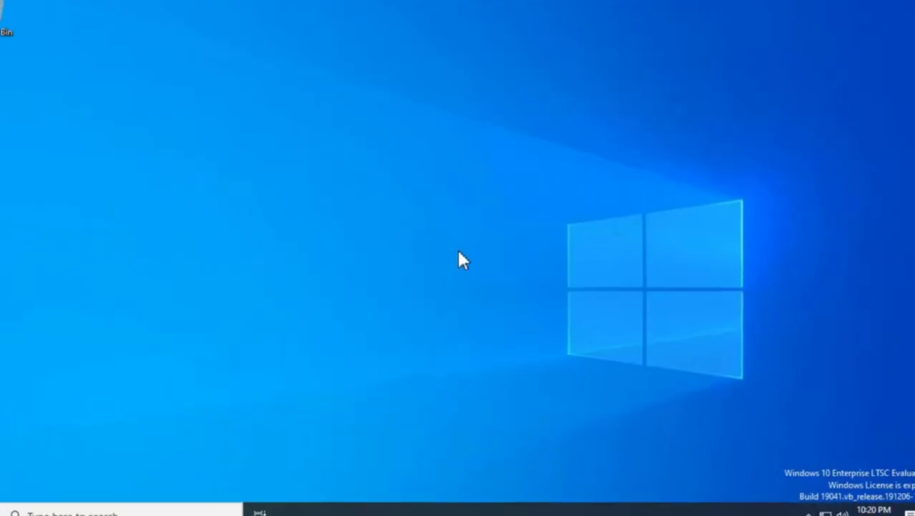
click(12, 502)
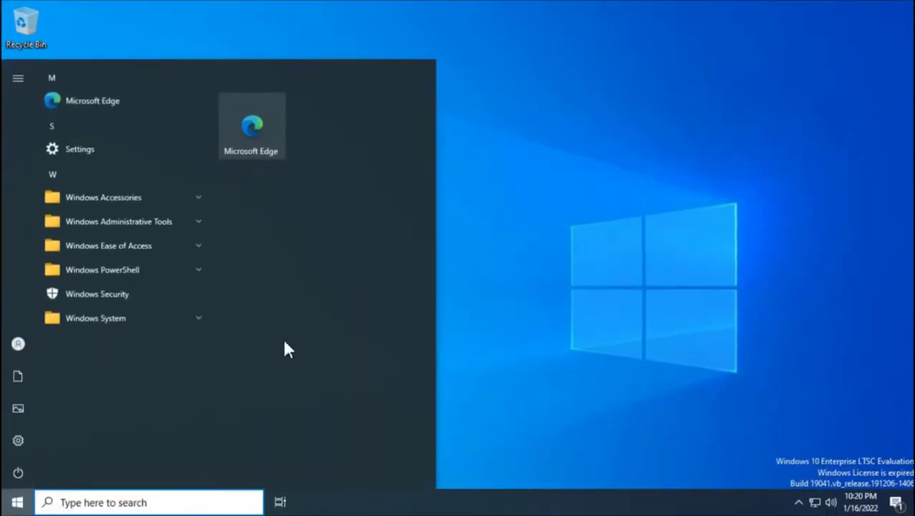
mouse_move(229, 206)
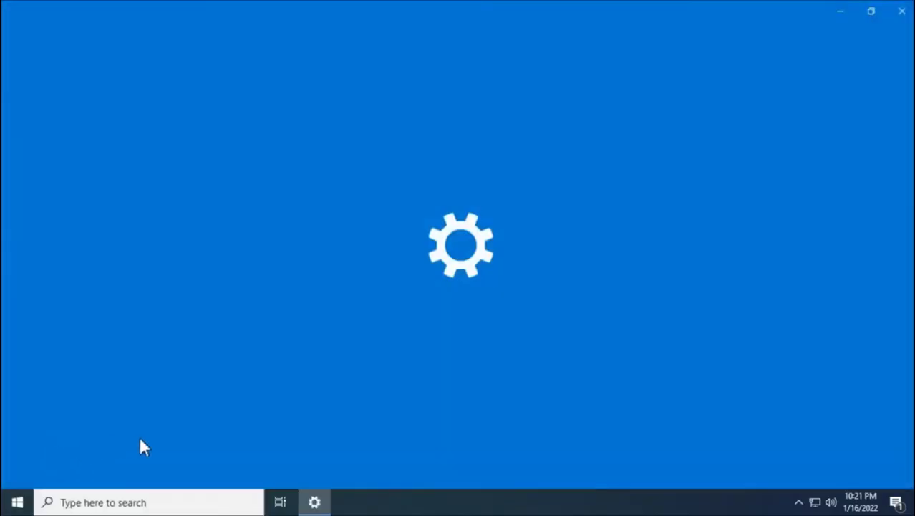
- Review the five installed apps in Settings' Apps & features list, then return to the desktop
click(315, 502)
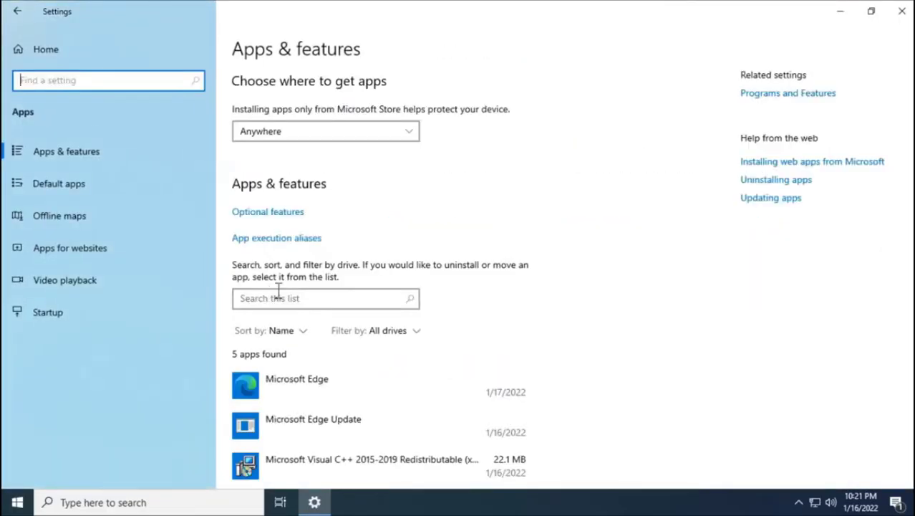
scroll(down, 3)
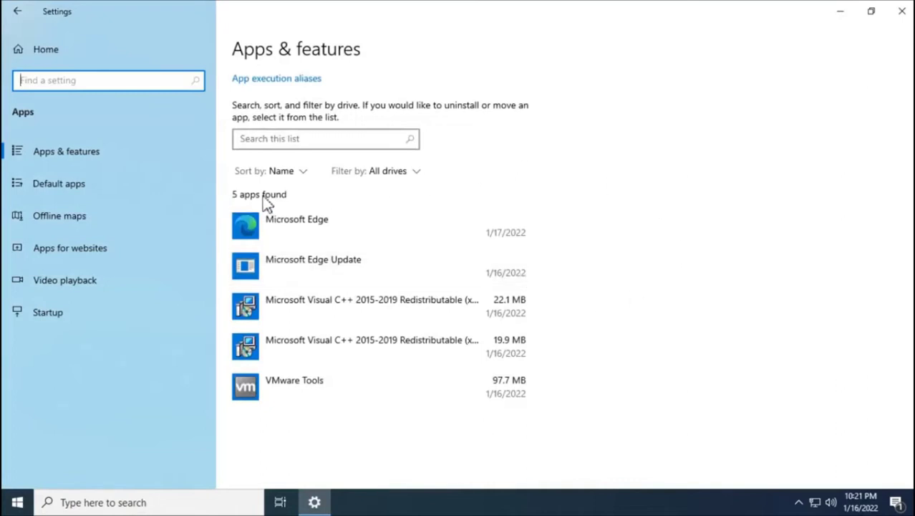
click(903, 11)
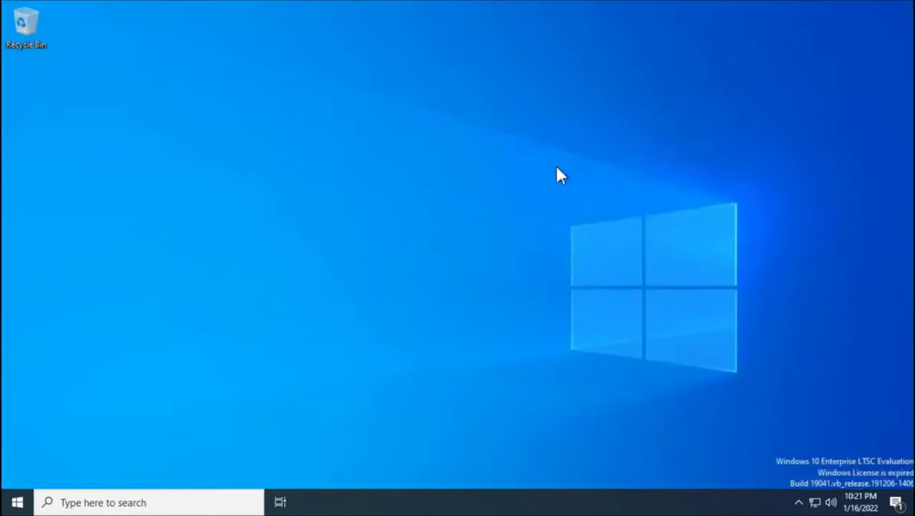
mouse_move(458, 230)
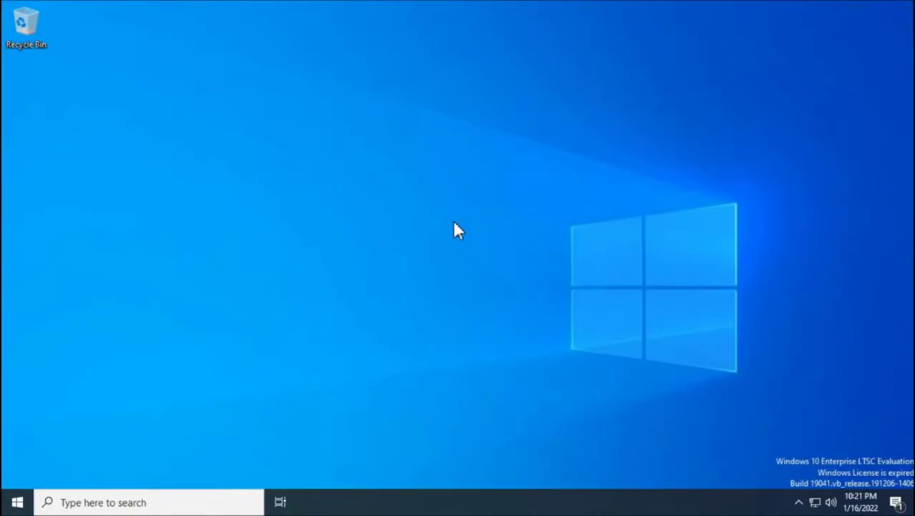